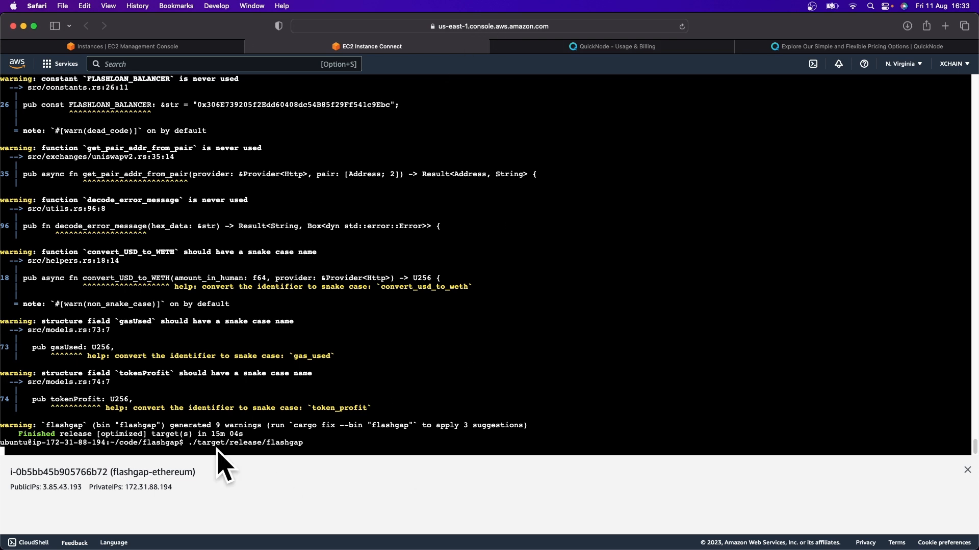
{"action": "mouse_move", "coordinate": [257, 384]}
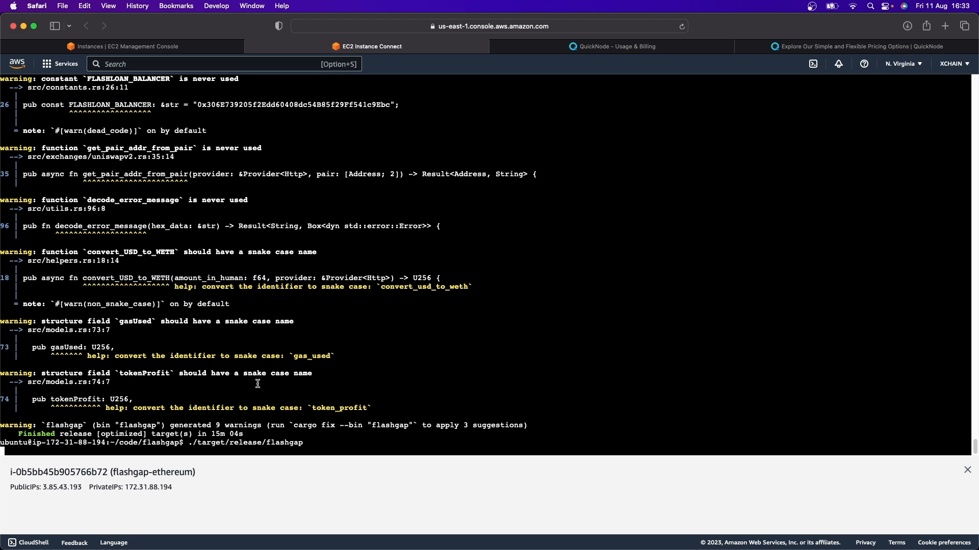
{"action": "mouse_move", "coordinate": [367, 317]}
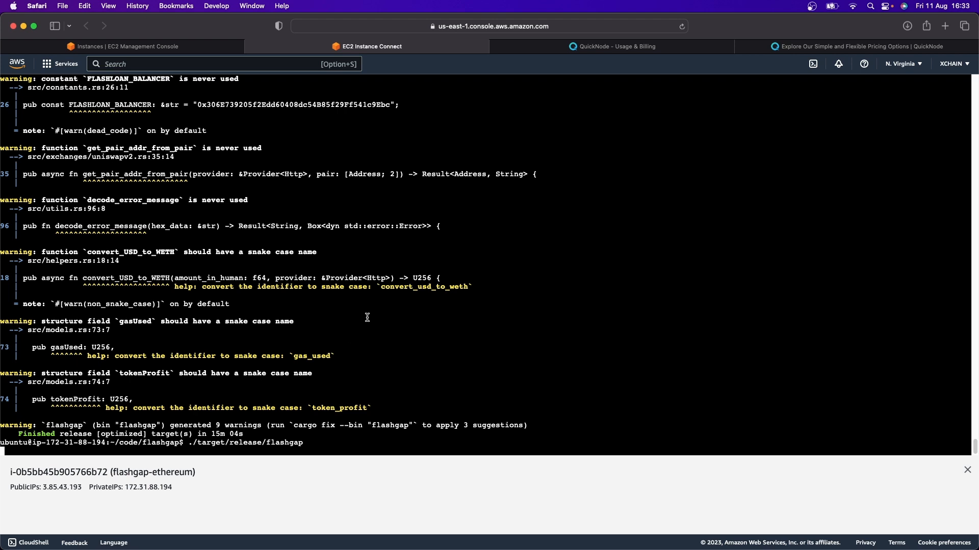
{"action": "mouse_move", "coordinate": [347, 413]}
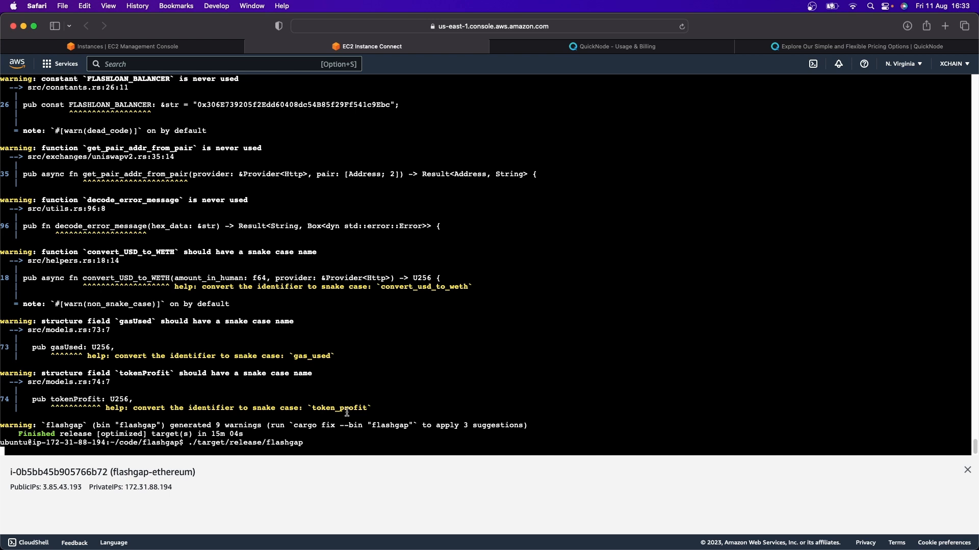
{"action": "mouse_move", "coordinate": [327, 461]}
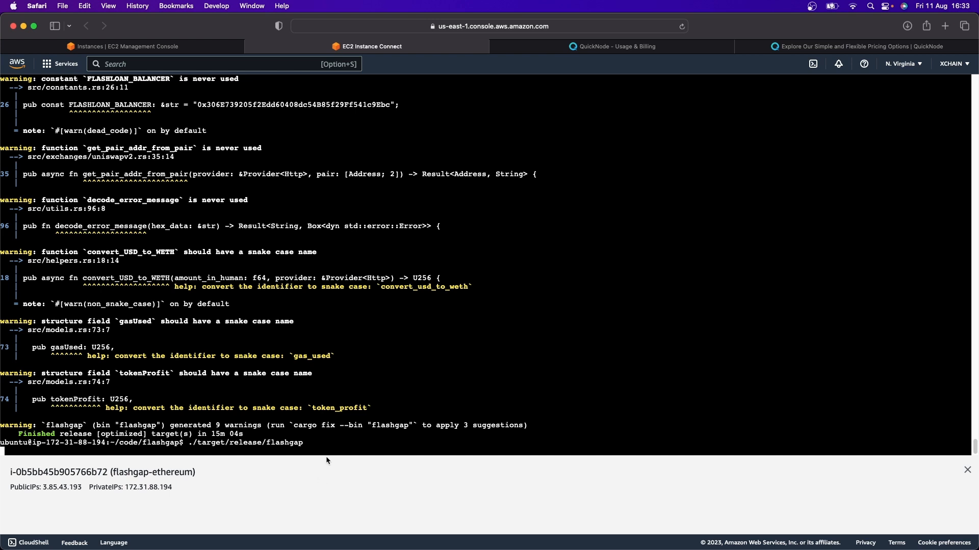
{"action": "mouse_move", "coordinate": [320, 443]}
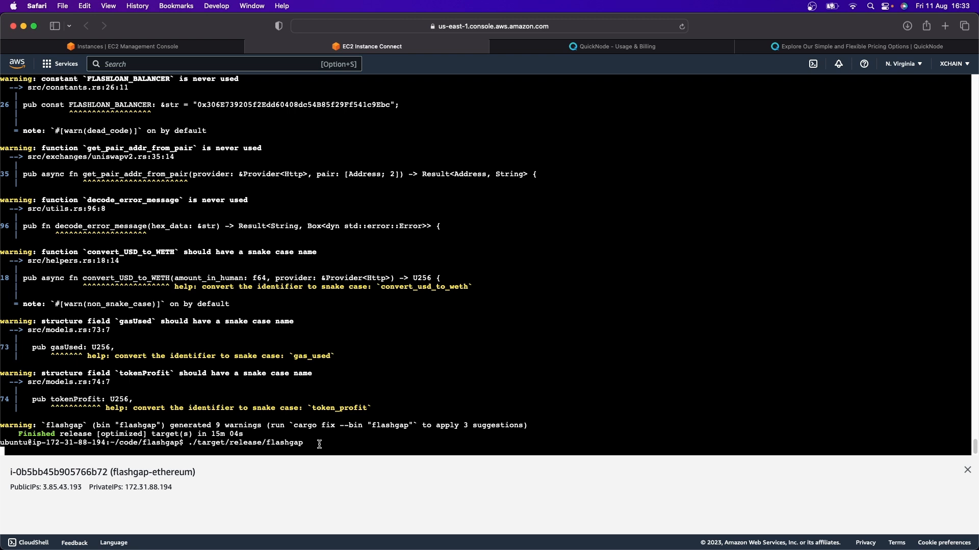
{"action": "mouse_move", "coordinate": [303, 443]}
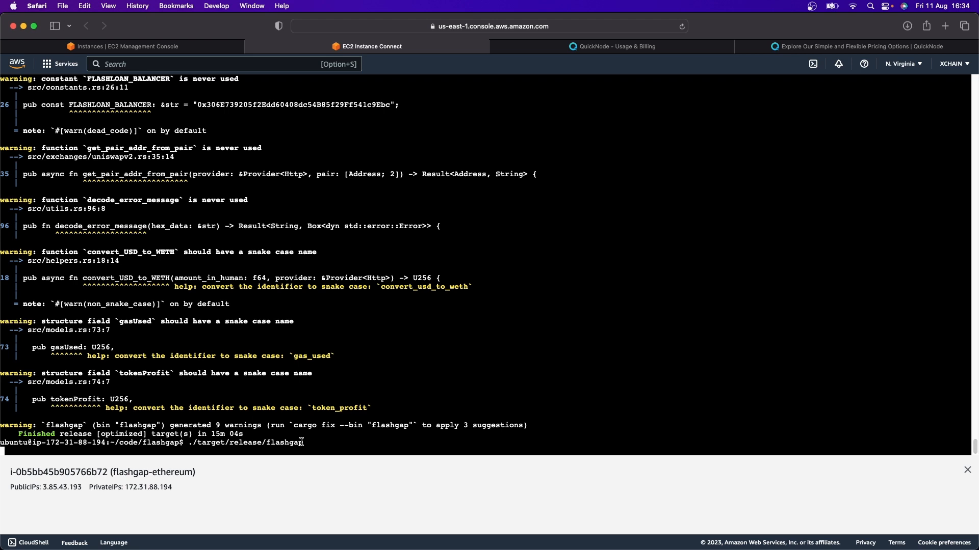
{"action": "mouse_move", "coordinate": [338, 262]}
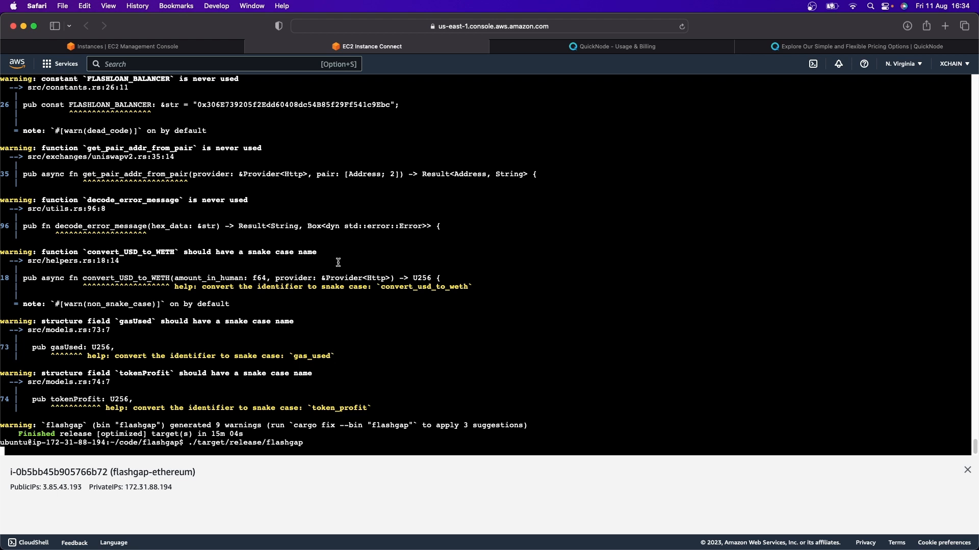
{"action": "mouse_move", "coordinate": [329, 305]}
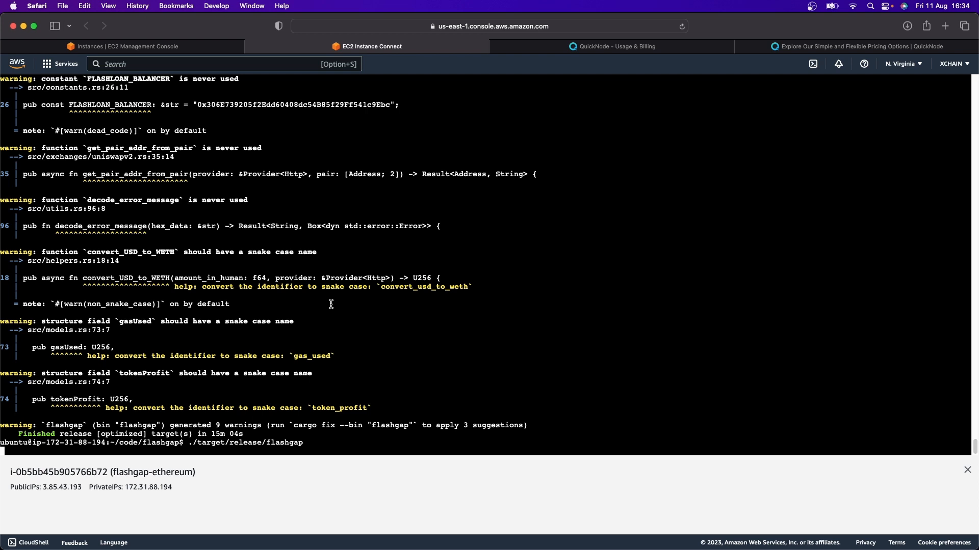
{"action": "mouse_move", "coordinate": [329, 301]}
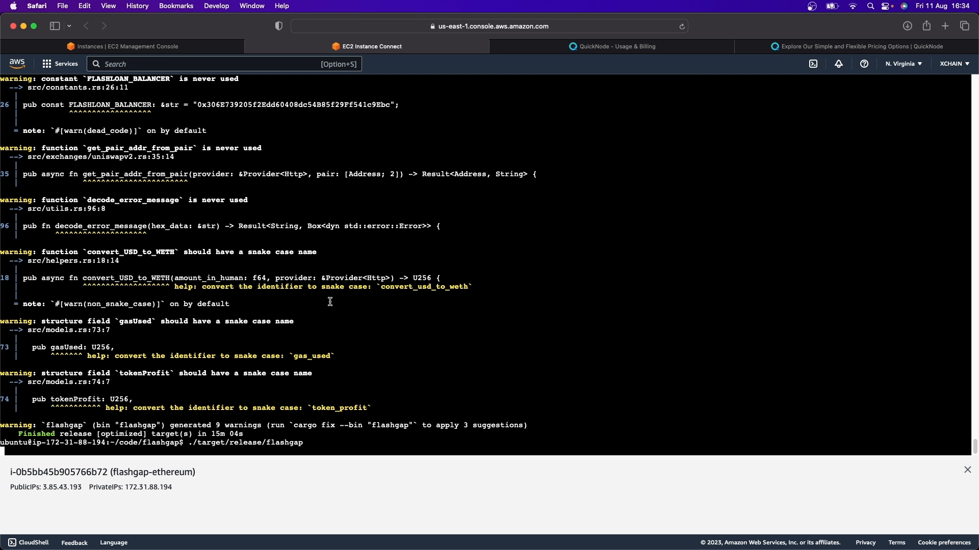
{"action": "mouse_move", "coordinate": [381, 347]}
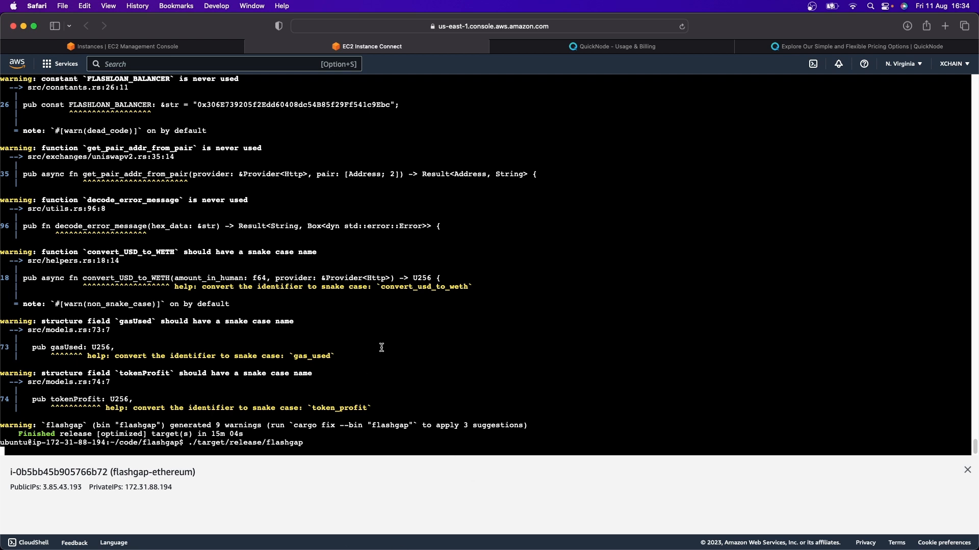
{"action": "mouse_move", "coordinate": [215, 349]}
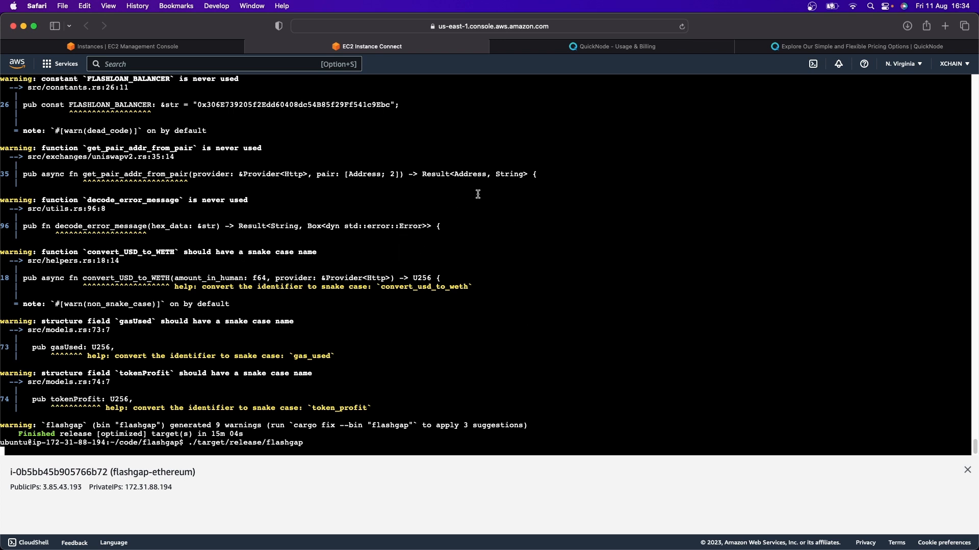
- Bring up QuickNode pricing and highlight the $49 Build plan's 20 Million API credits
{"action": "left_click", "coordinate": [616, 45]}
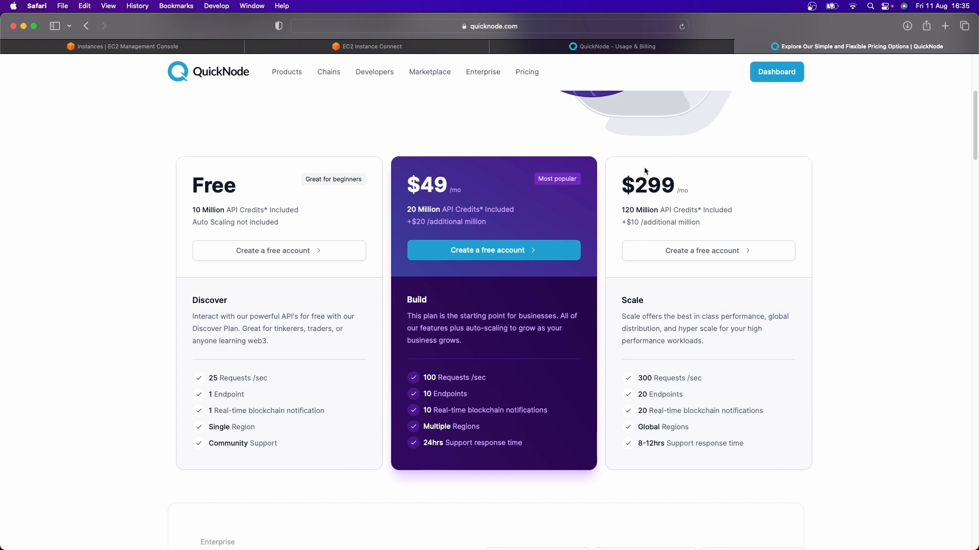
{"action": "double_click", "coordinate": [424, 209]}
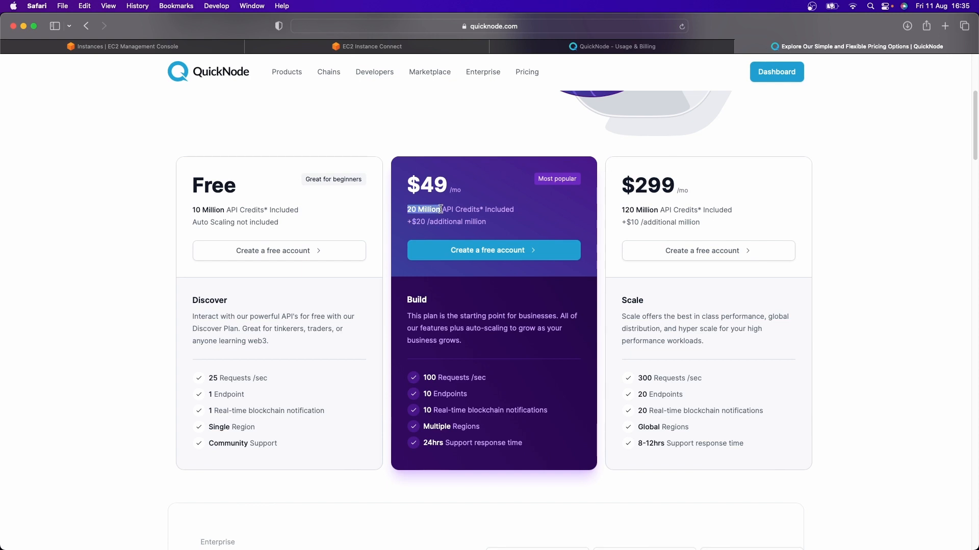